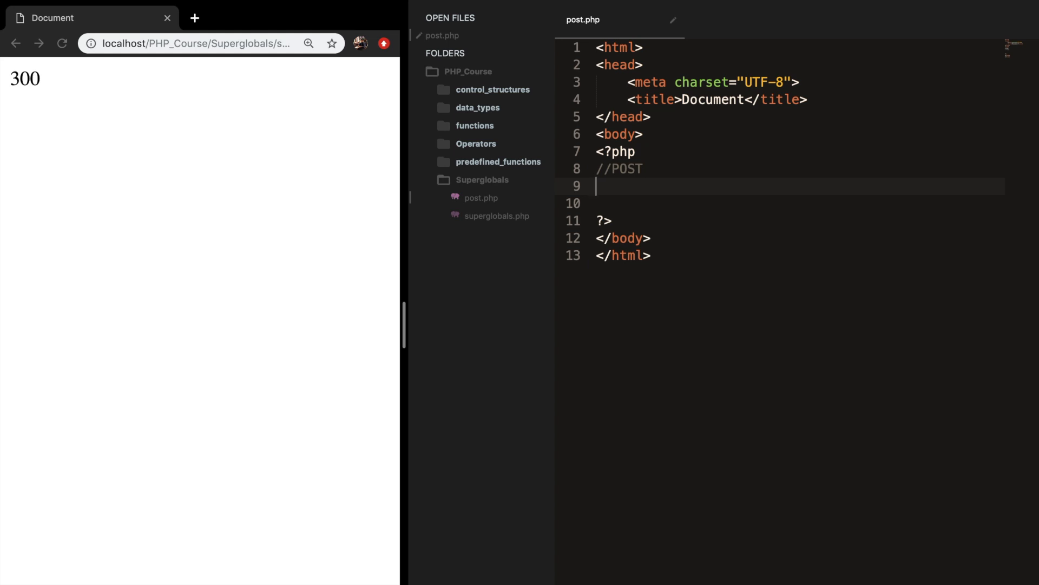
Step: Write the comment //Collect data from the HTML form (invisible) under //POST
text(//)
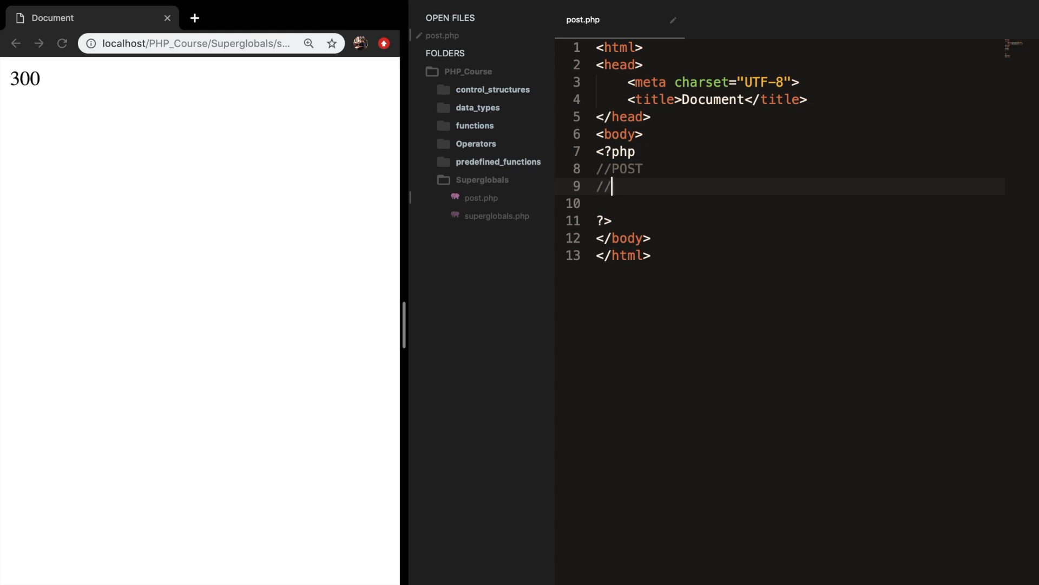
text(Collect)
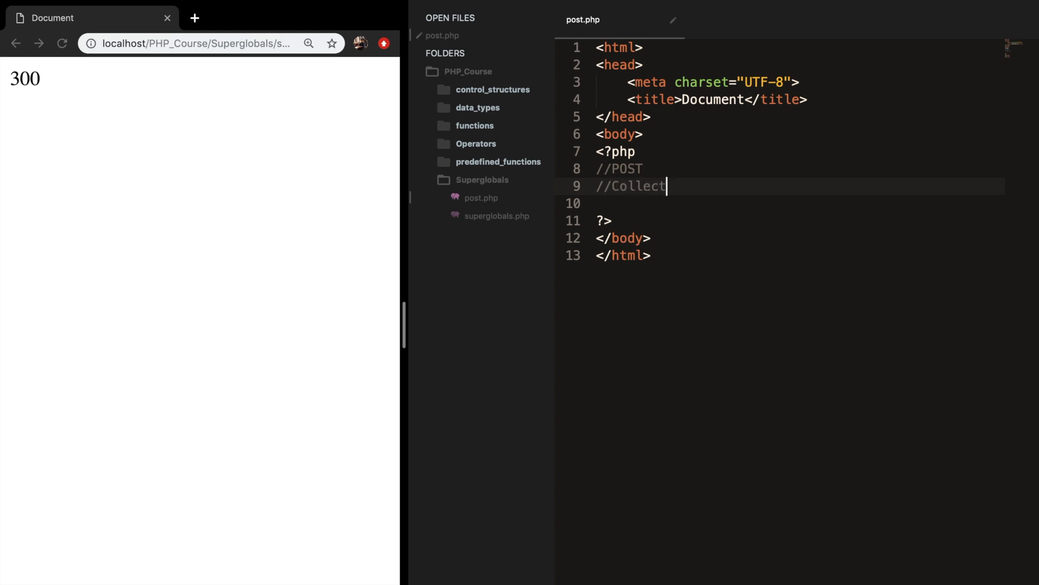
text(data from the HT)
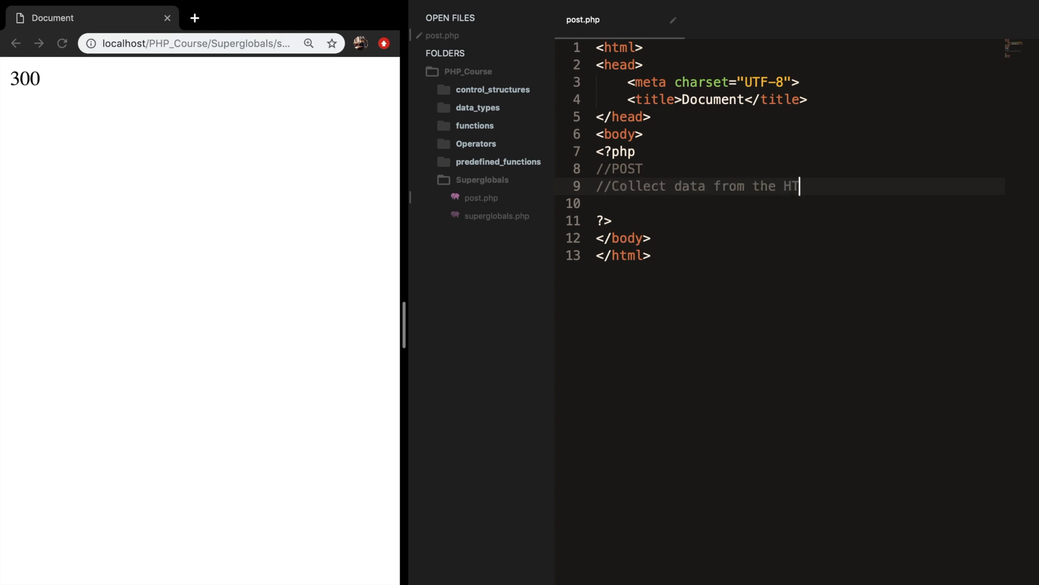
text(ML form (invis)
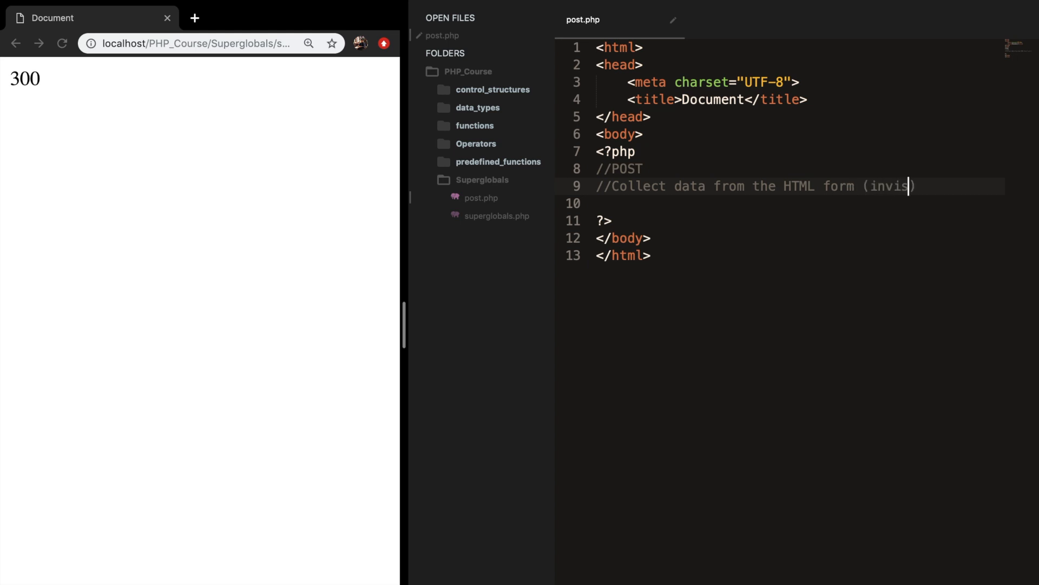
text(ible))
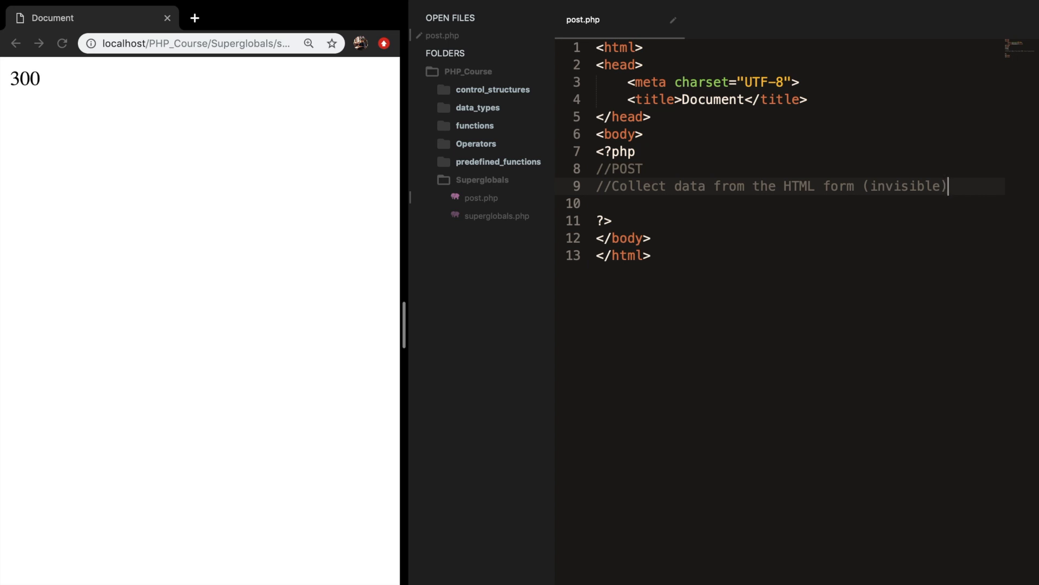
Step: Add a <form> element after the PHP block containing a text input named name
click(615, 221)
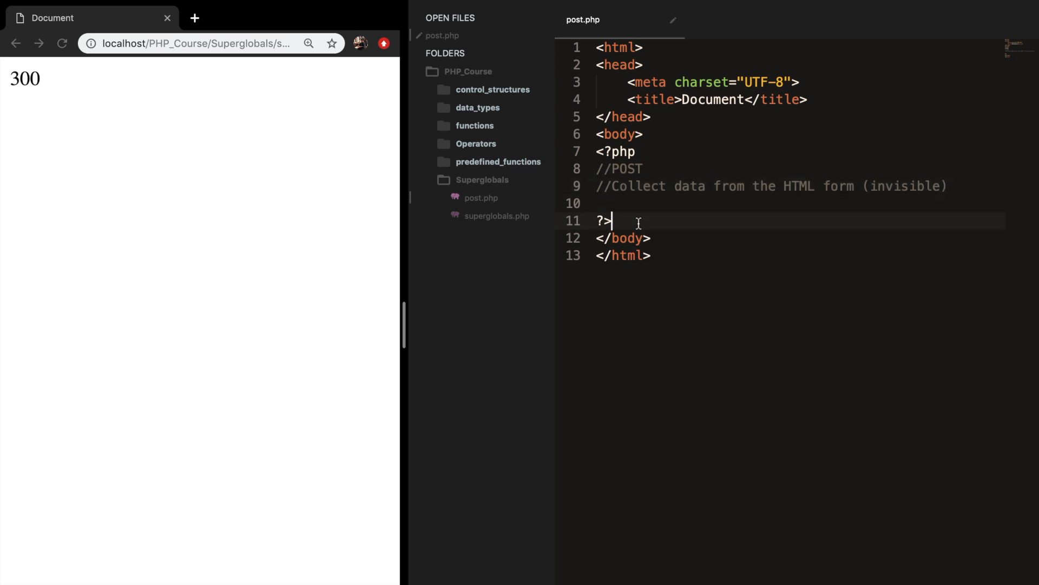
key(Enter)
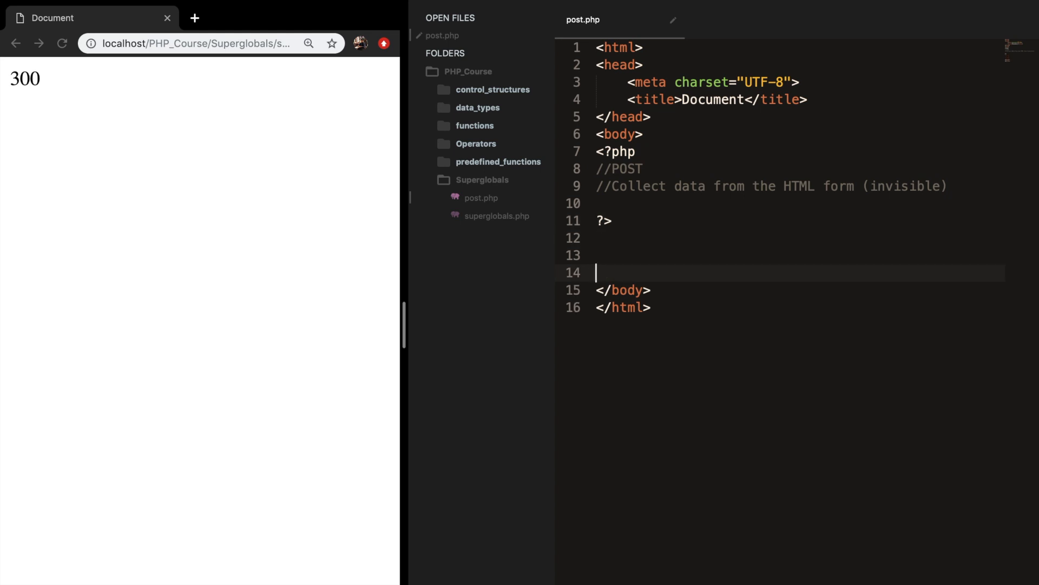
text(<form>)
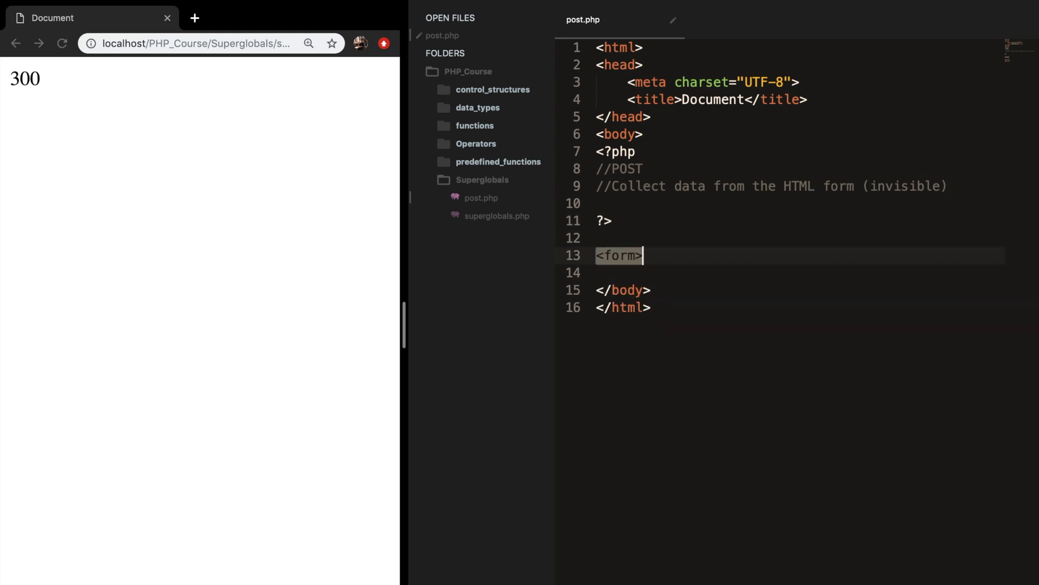
text(</form>)
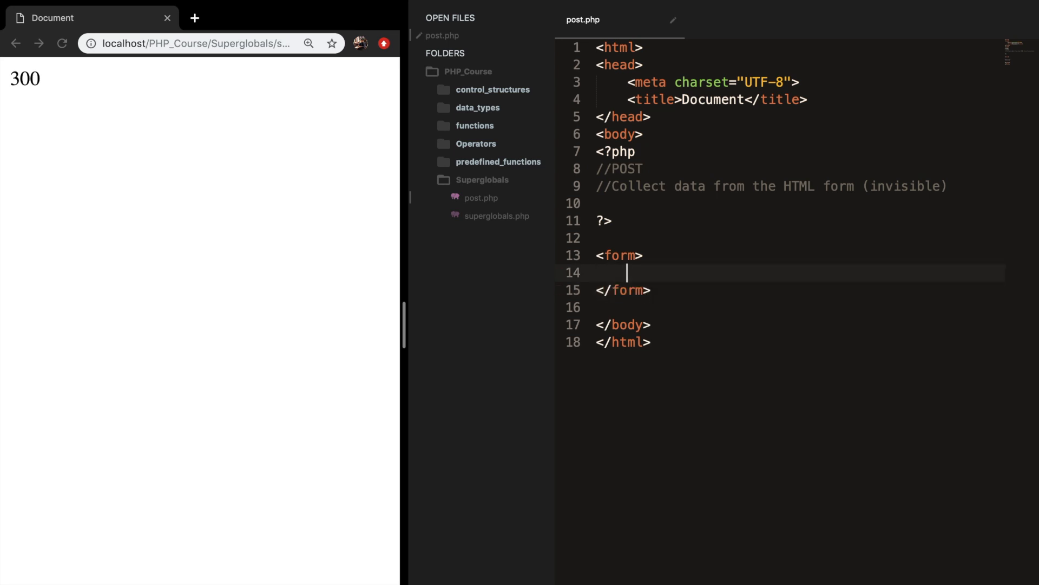
text(<input type="text">)
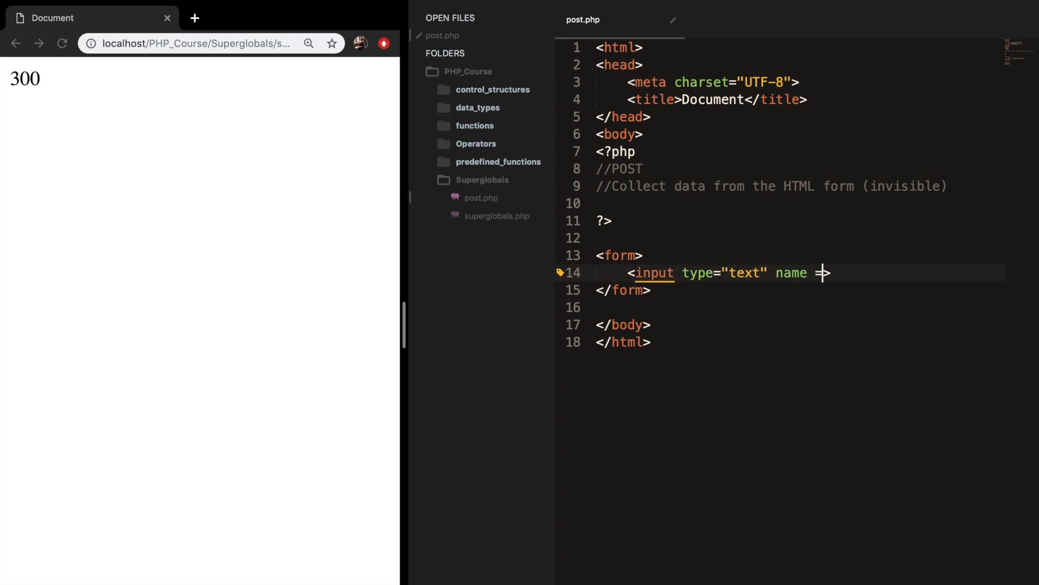
text("name")
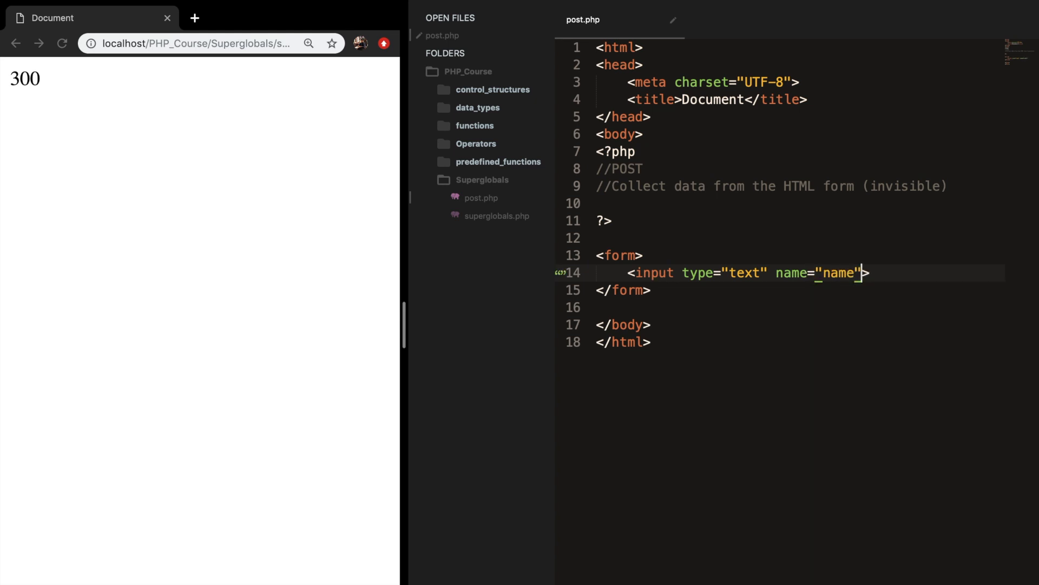
Step: Add a second text input named age on its own line
key(Enter)
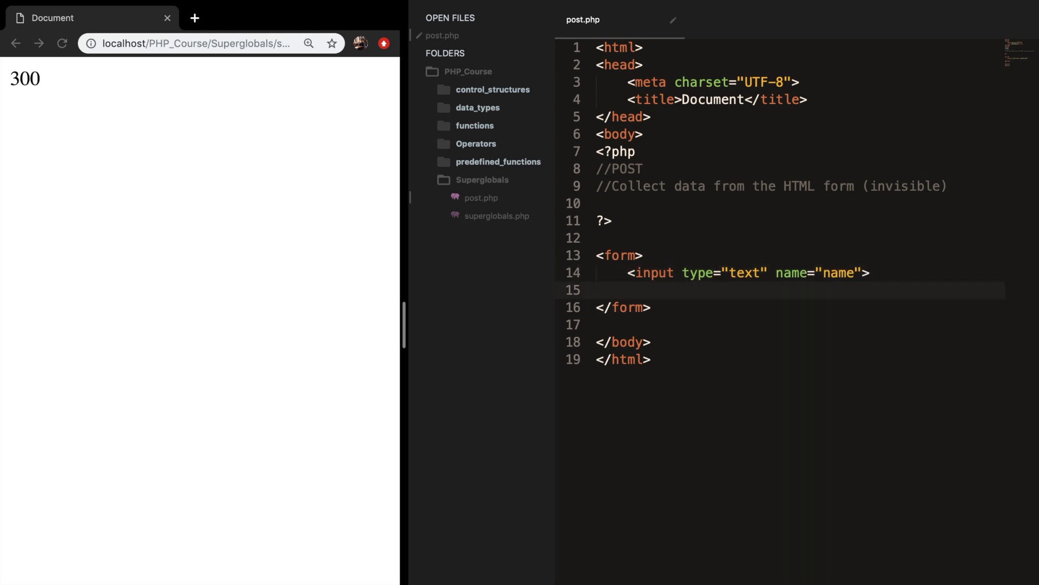
text(<input type=)
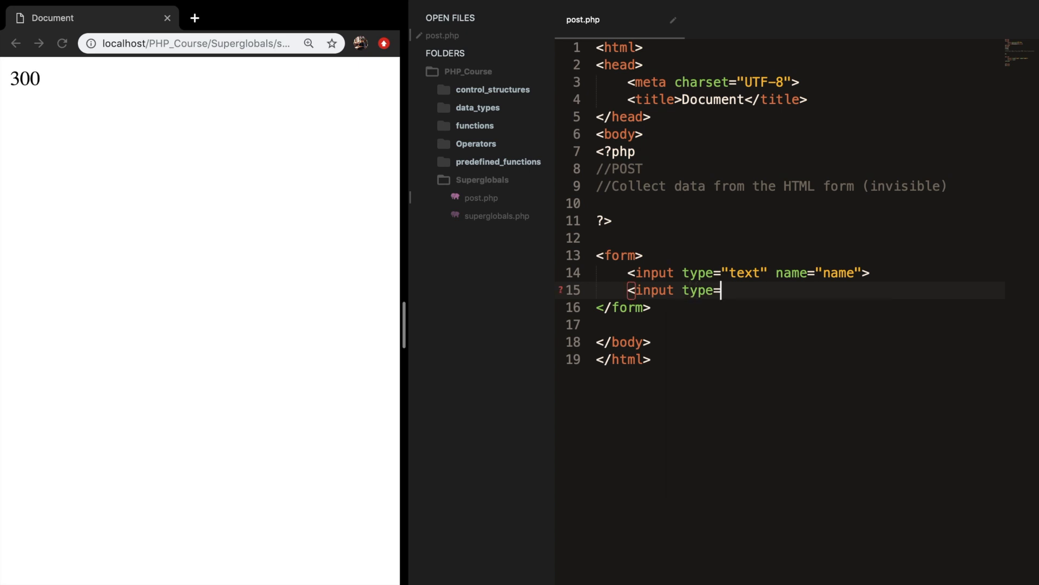
text("text")
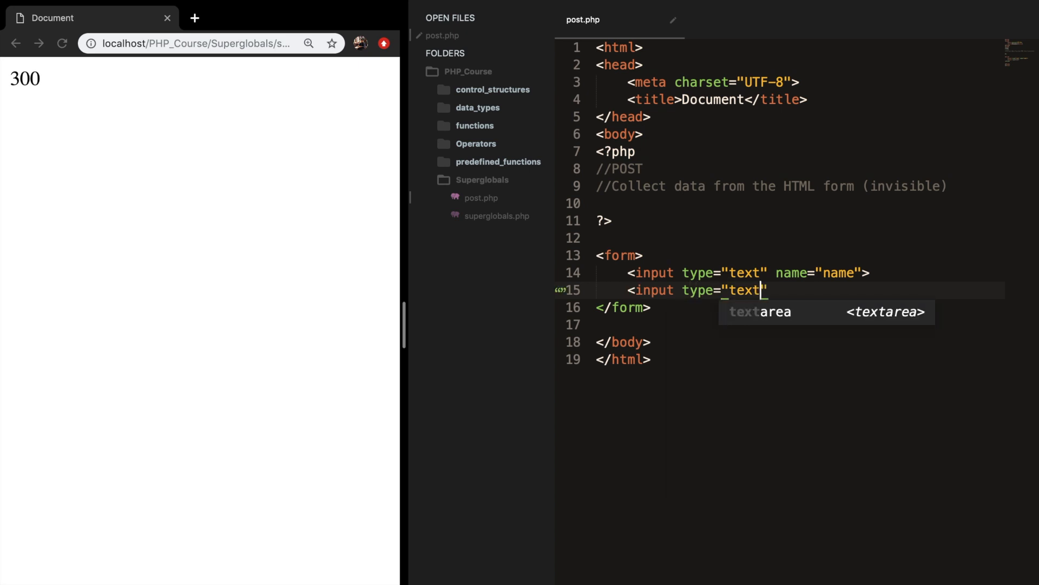
text(name="")
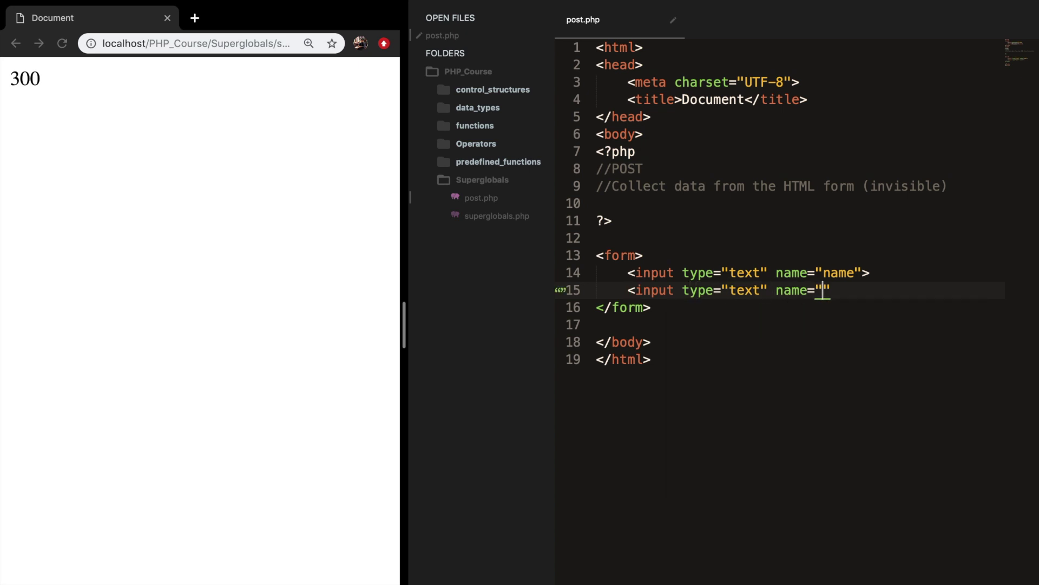
text(age)
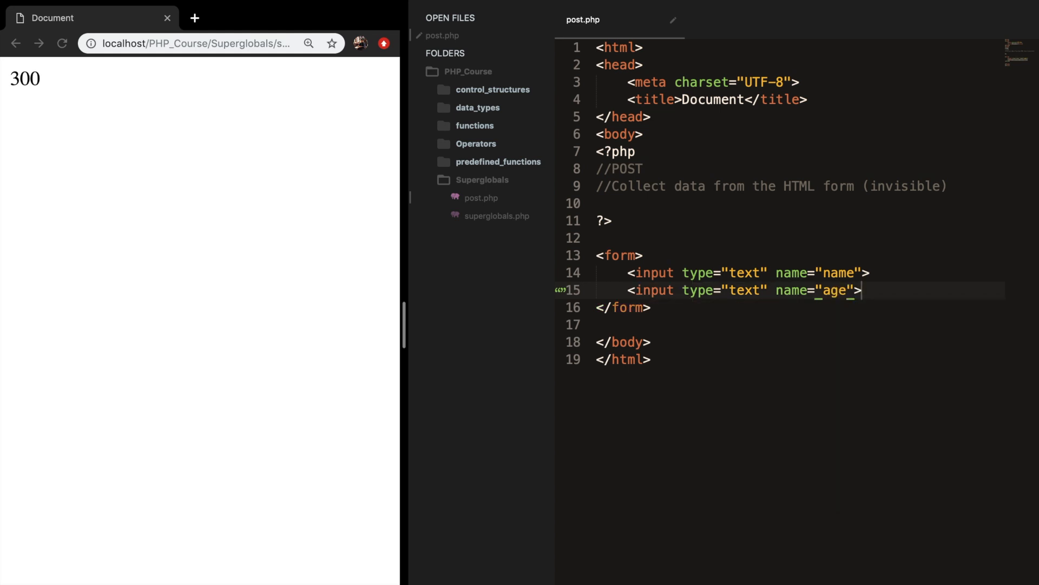
Step: Add a submit button labelled SUBMIT to the form
text(button></button>)
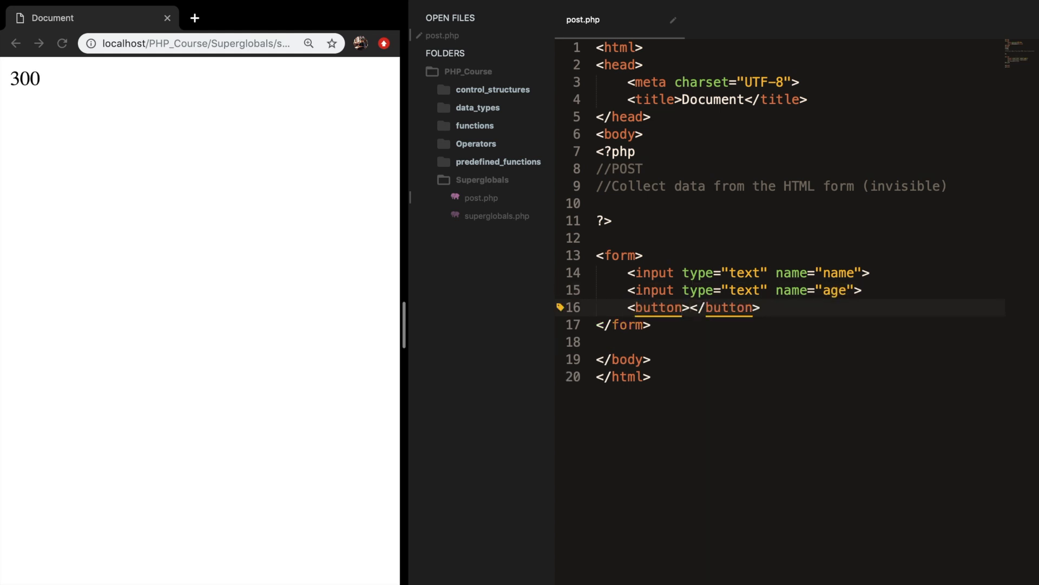
text(type="sub")
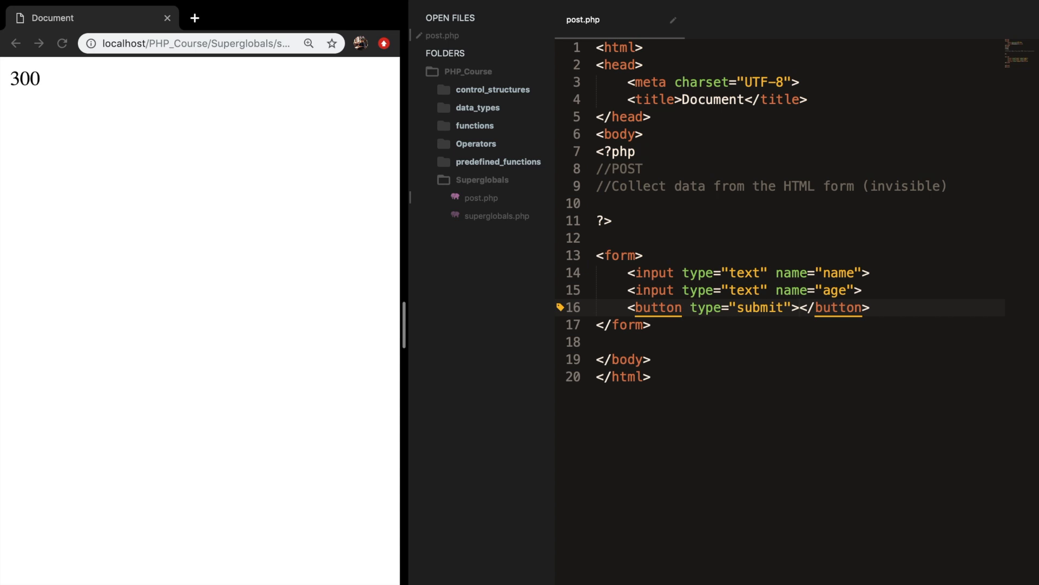
text(SUBMIT)
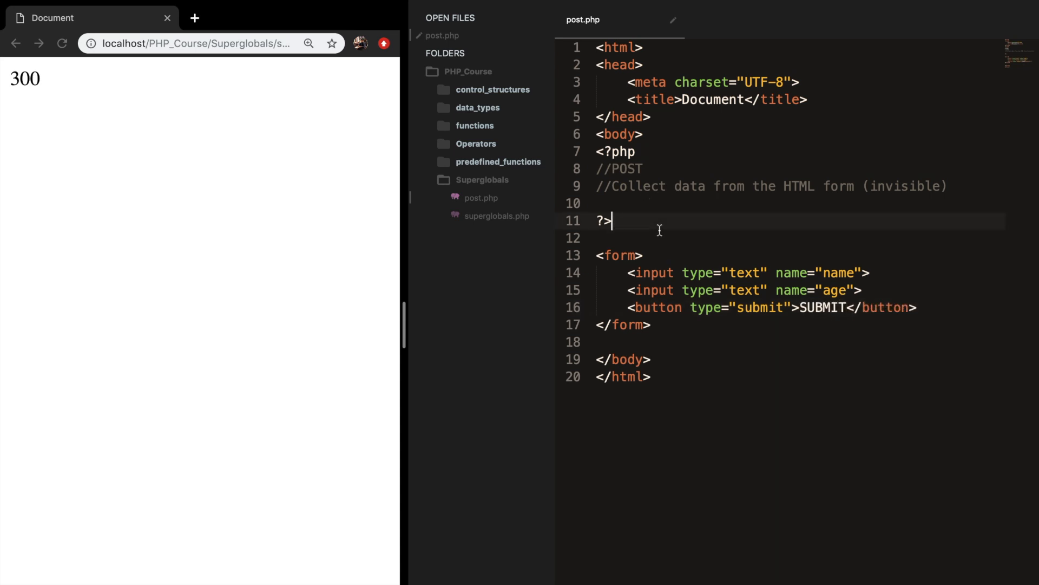
Step: Give the form tag action="post.php" and method="post"
click(638, 256)
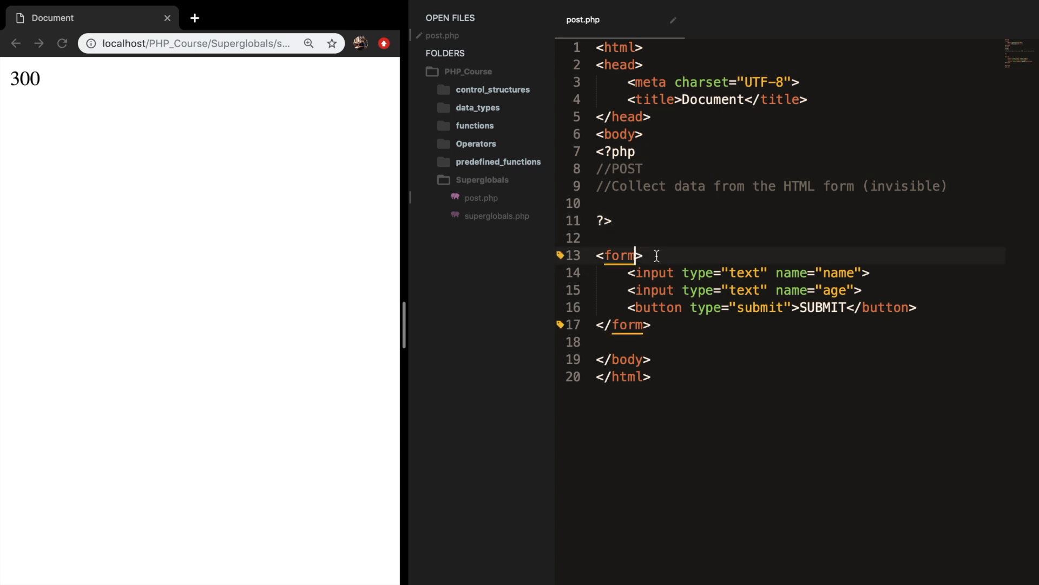
text(action=")
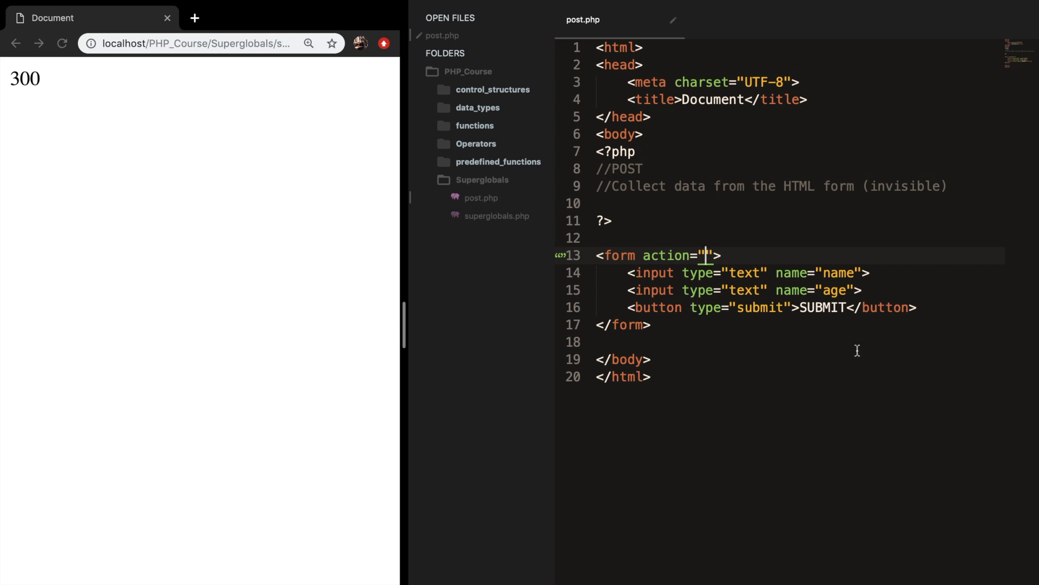
text(post.php)
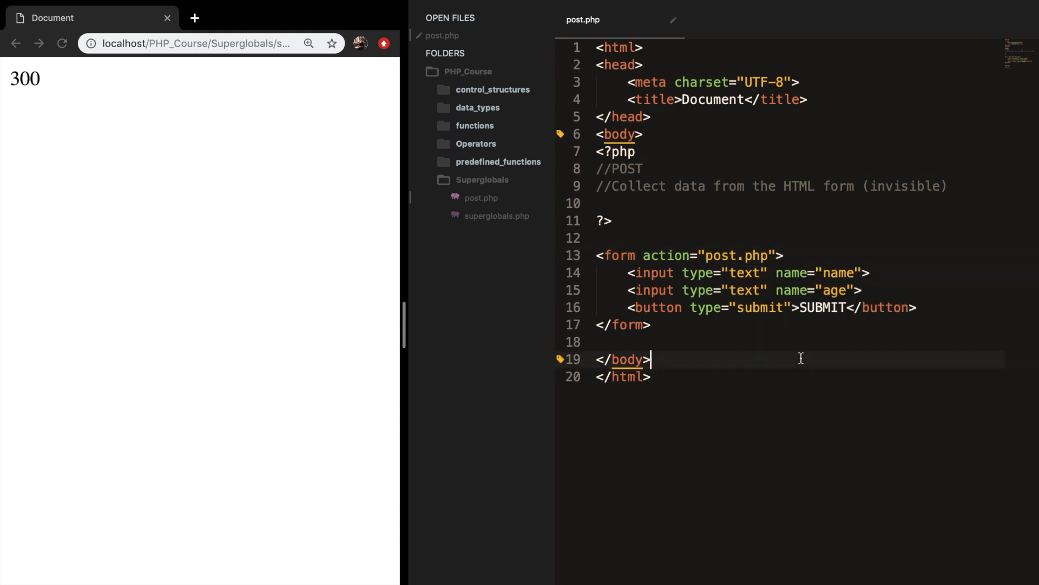
text(method=")
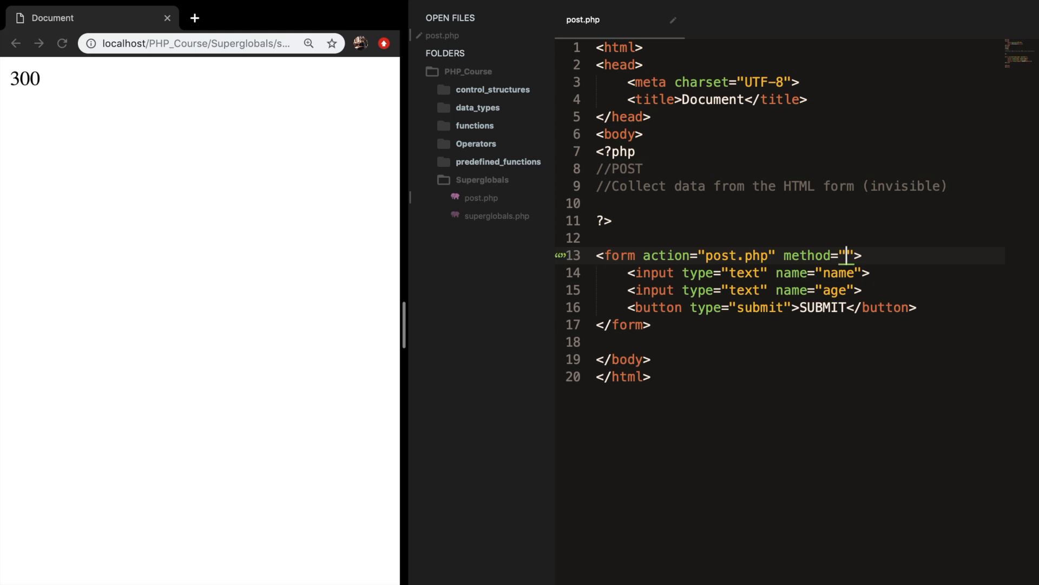
text(post)
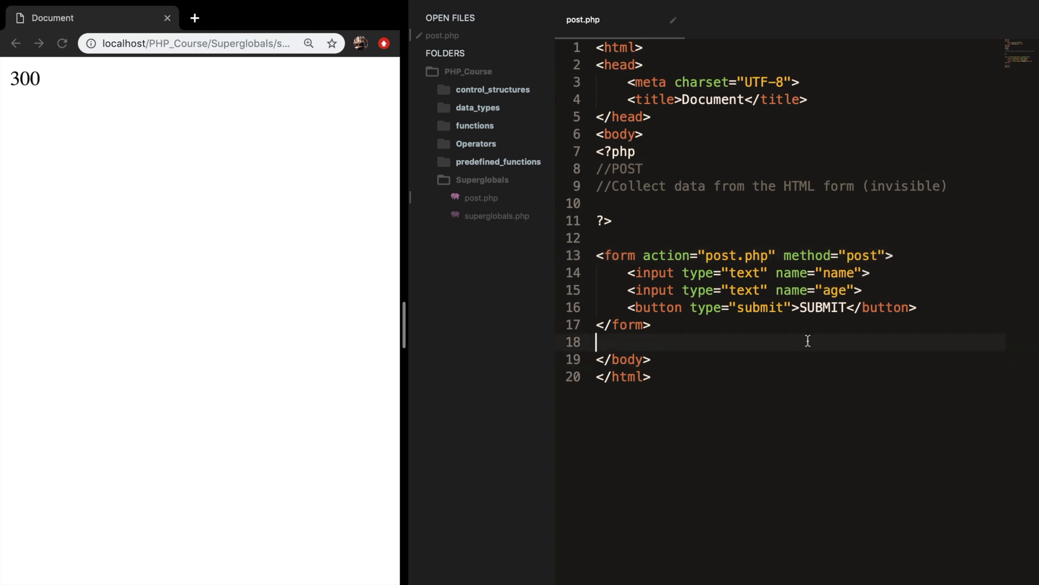
Step: Load localhost/PHP_Course/Superglobals/post.php in Chrome to render the two-field form
click(190, 43)
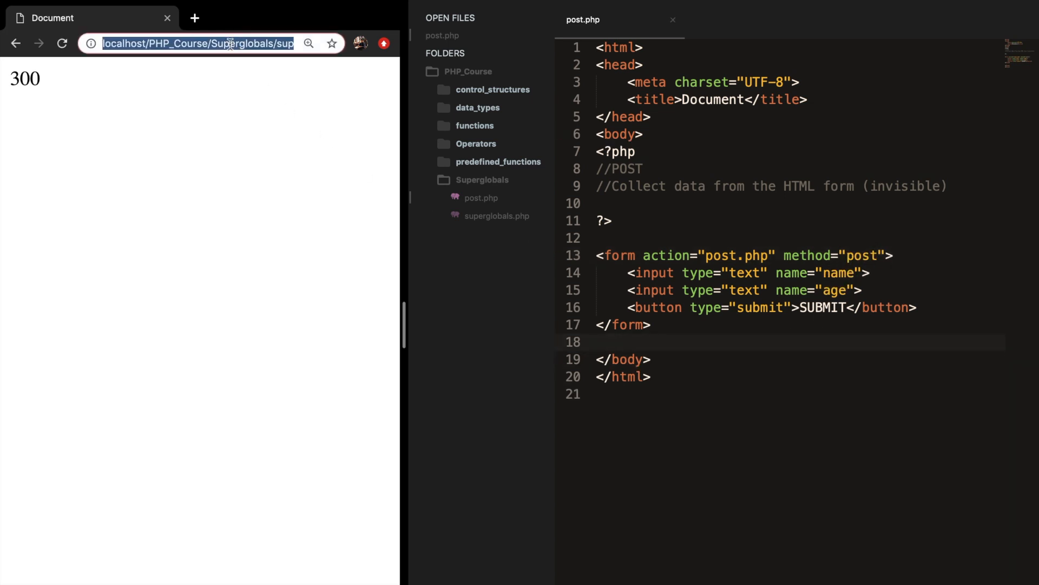
double_click(238, 43)
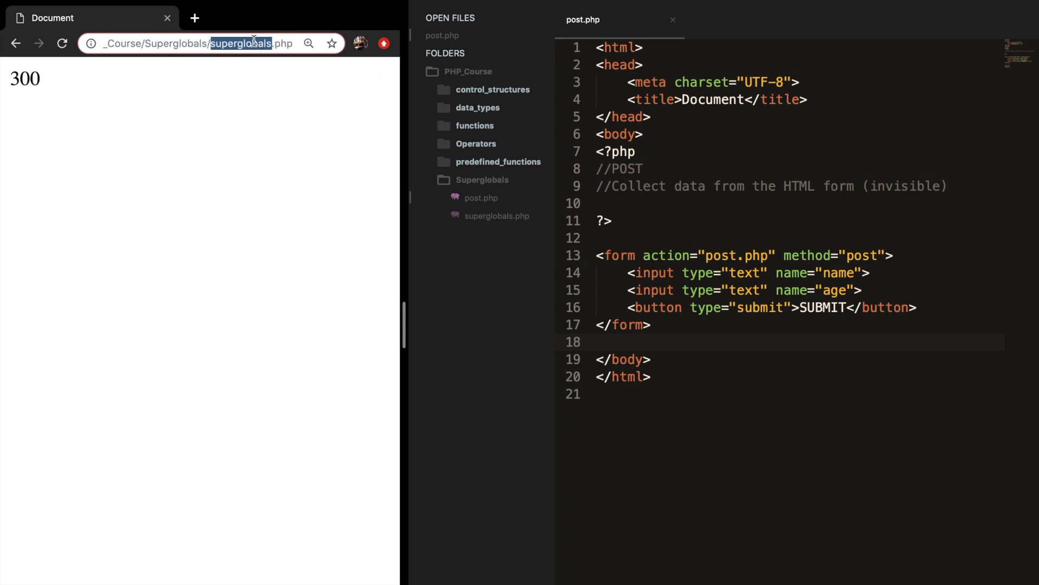
key(Enter)
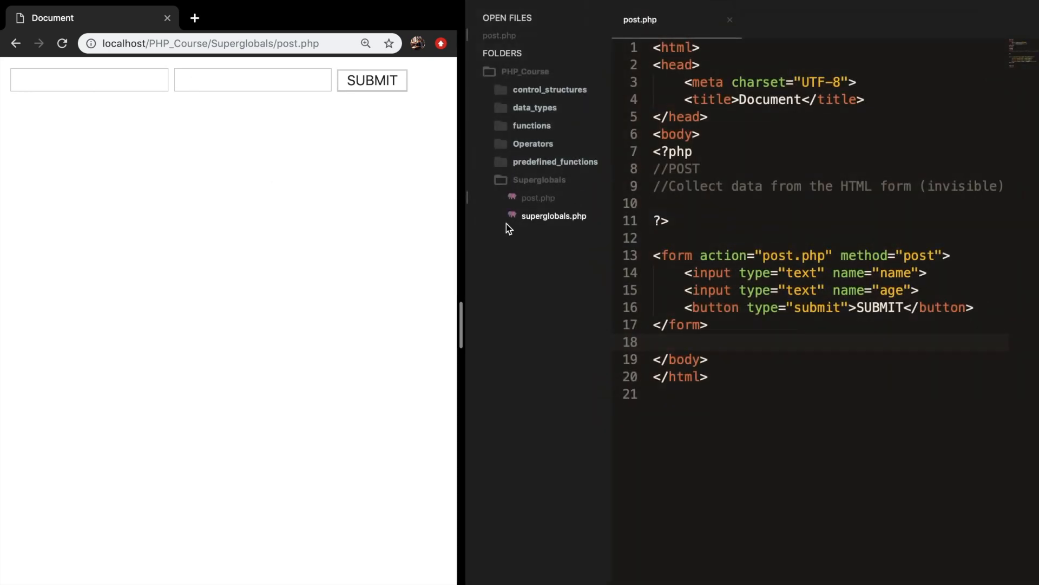
text(Dary)
text(2)
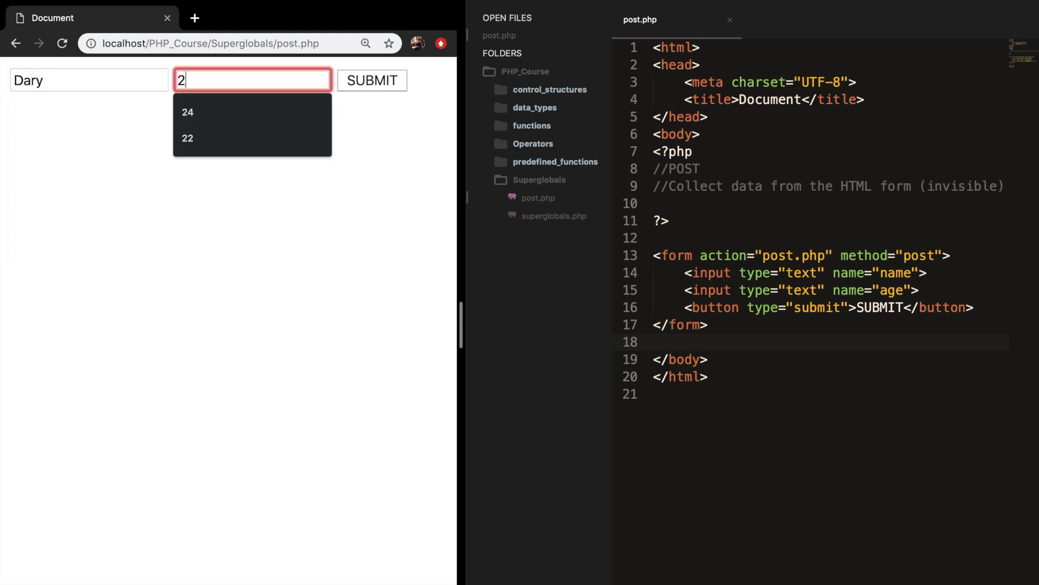
click(372, 80)
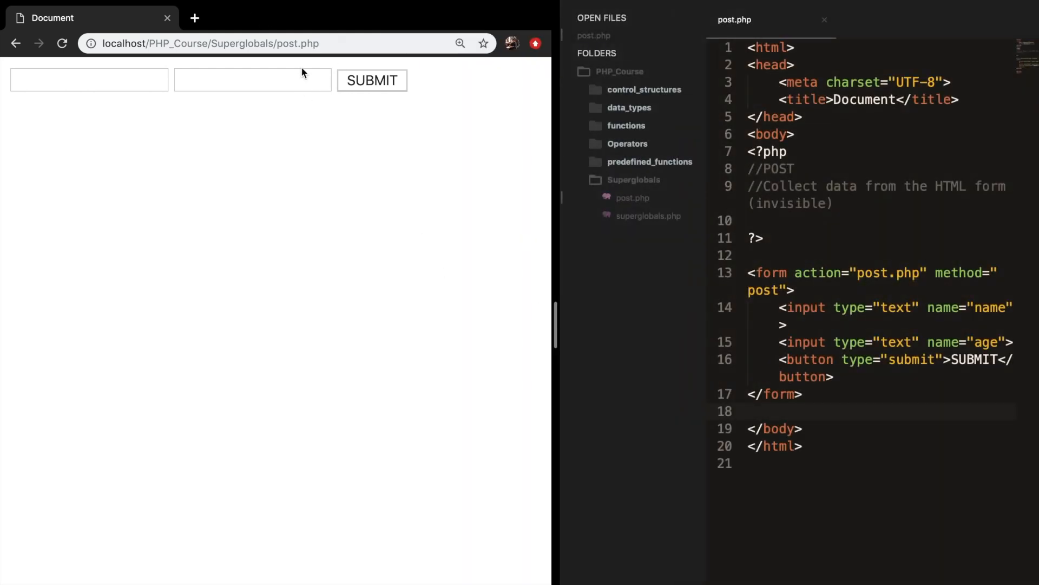
mouse_move(398, 111)
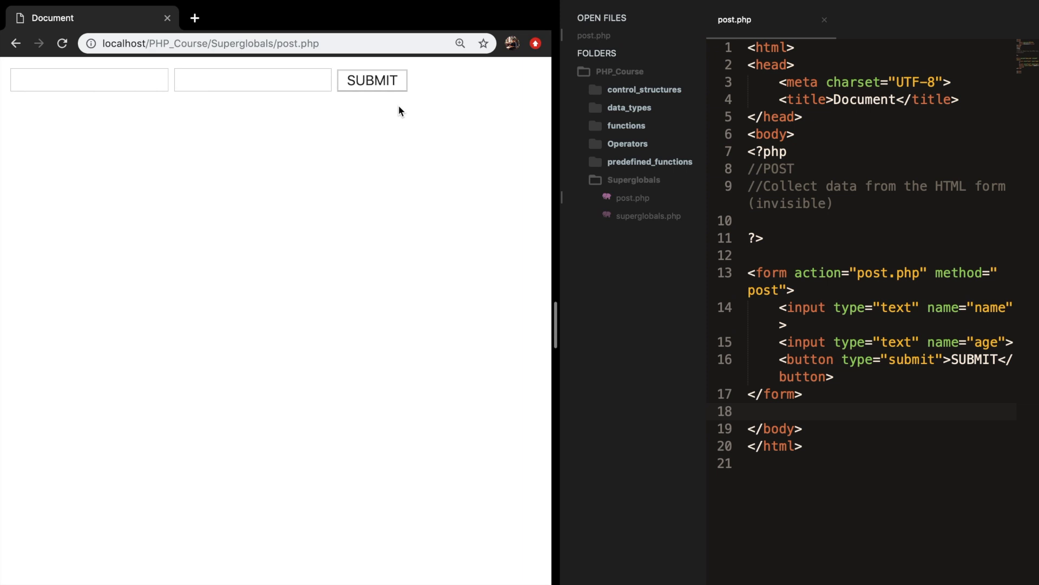
mouse_move(807, 209)
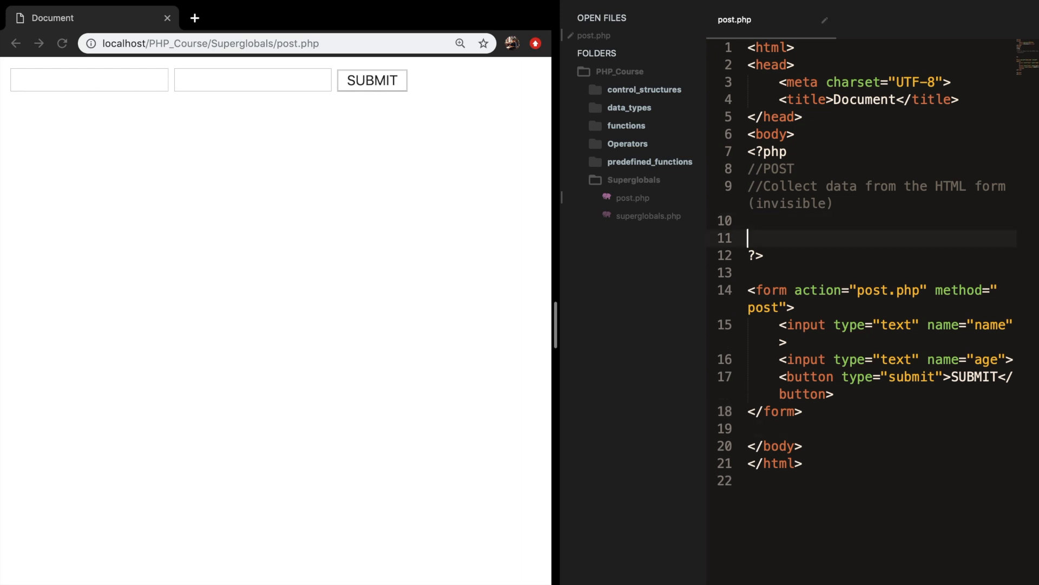
Step: Write an if (isset($_POST)) { } block inside the PHP section
click(751, 221)
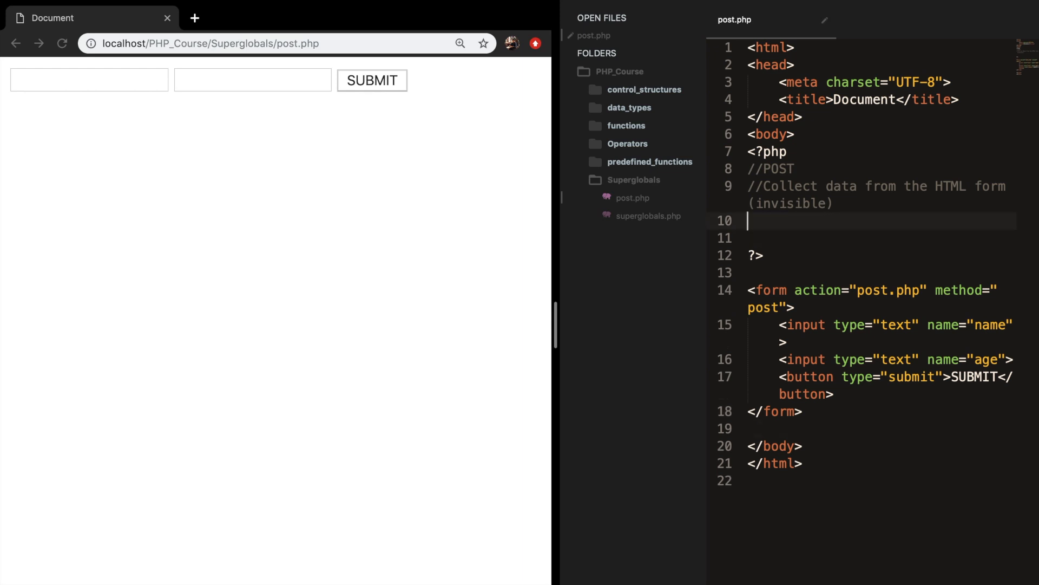
text(if () {)
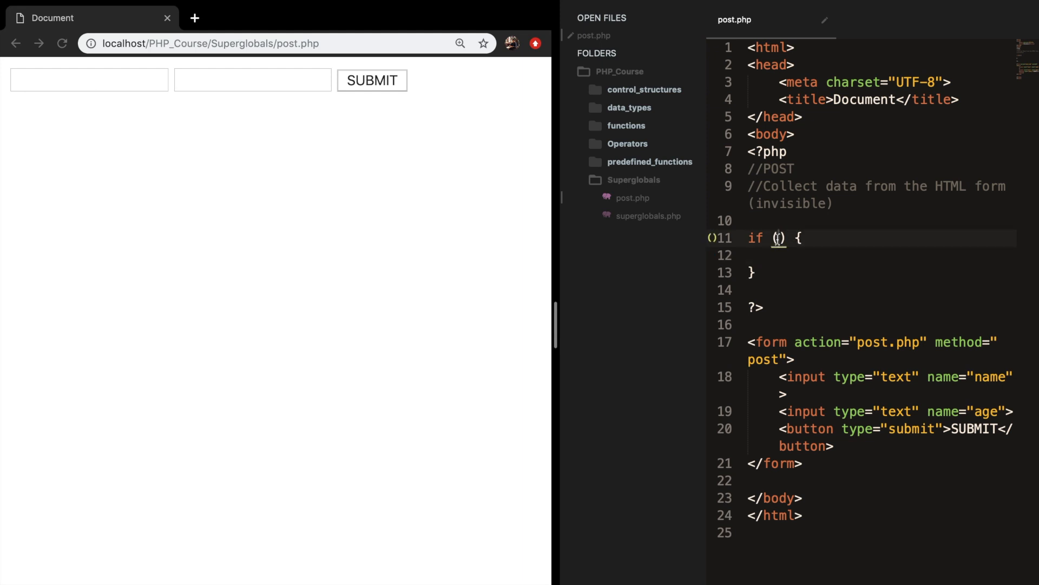
text(isset)
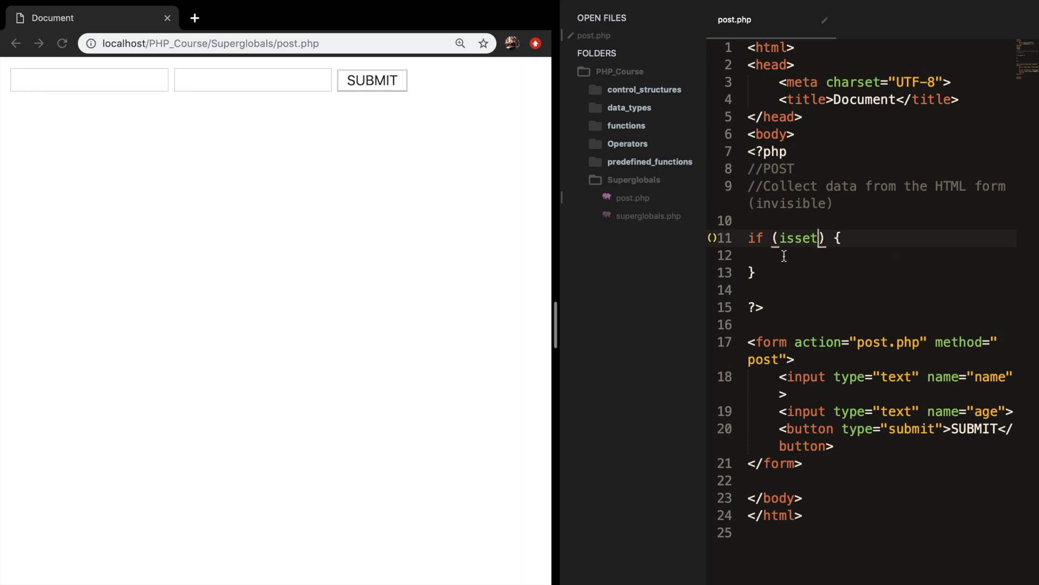
mouse_move(808, 254)
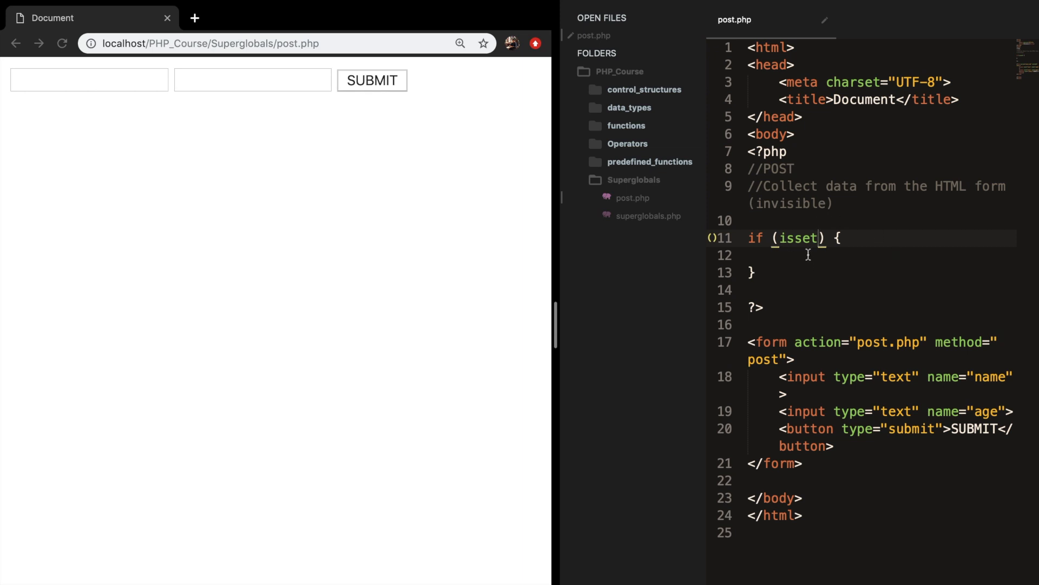
text(())
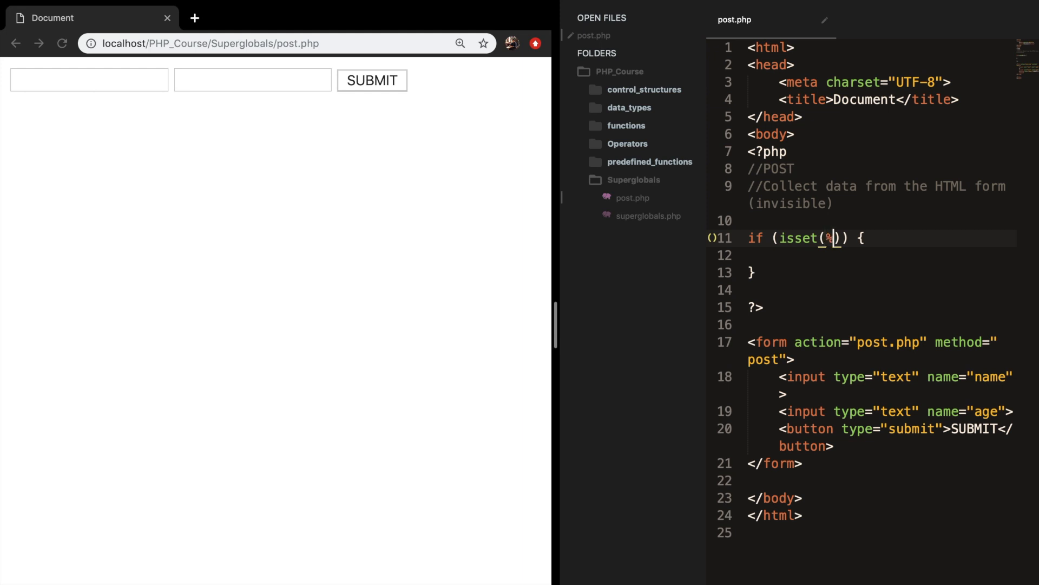
key(Backspace)
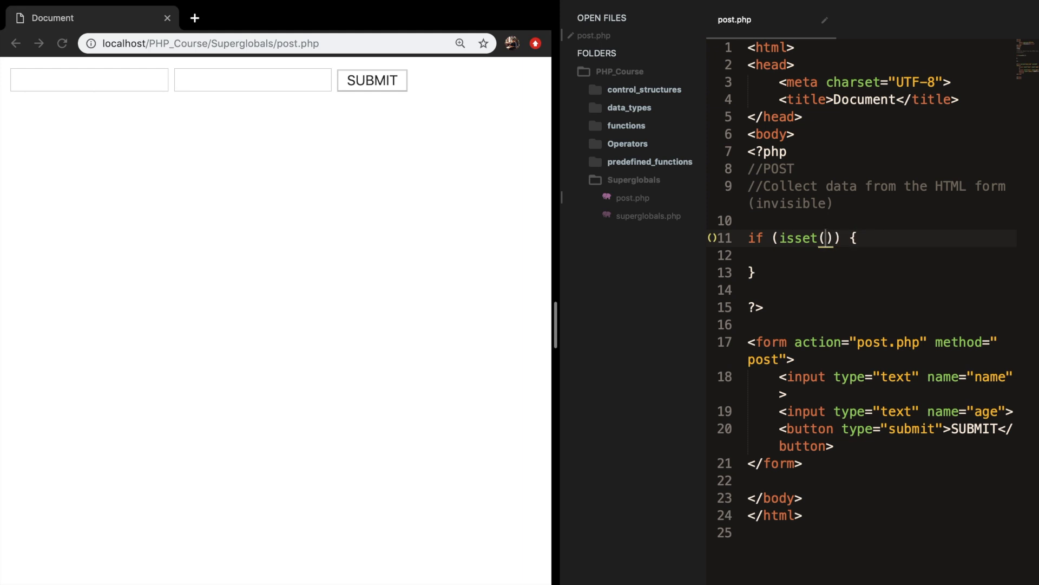
text($_POST)
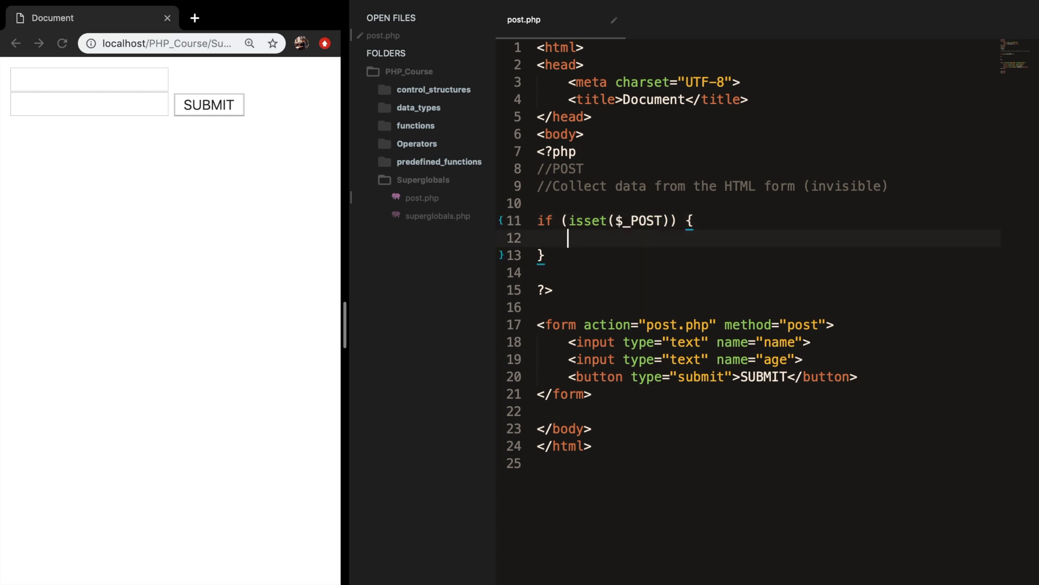
Step: Inside it echo $_POST['name'] . ", your form is submitted"
text(echo)
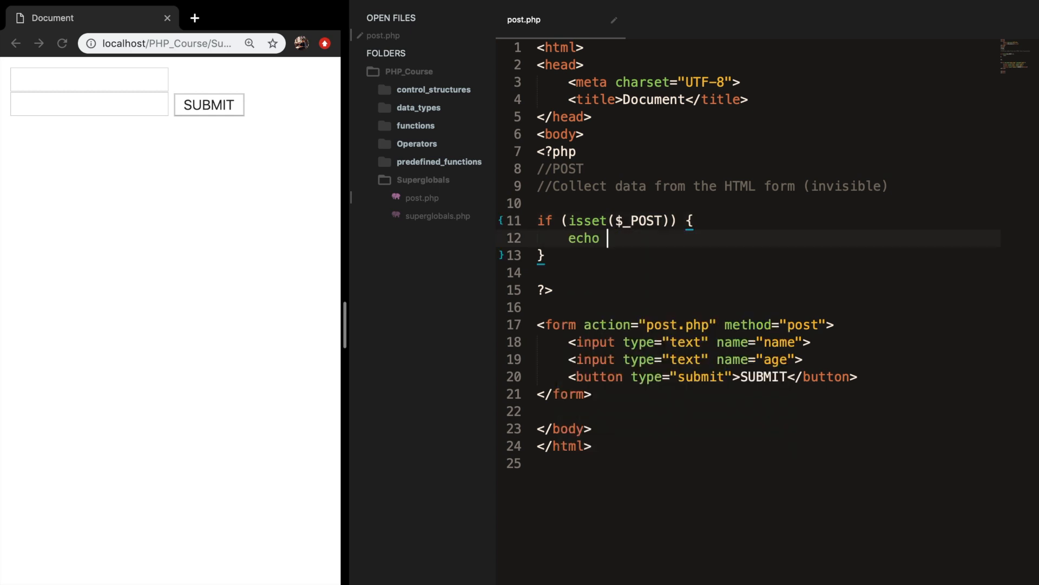
text(%_P)
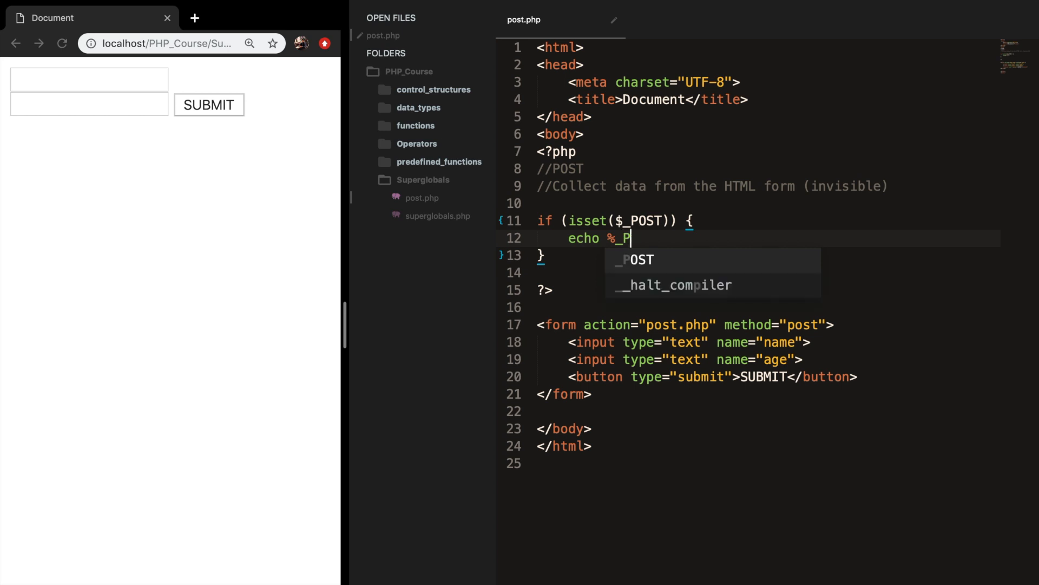
key(Tab)
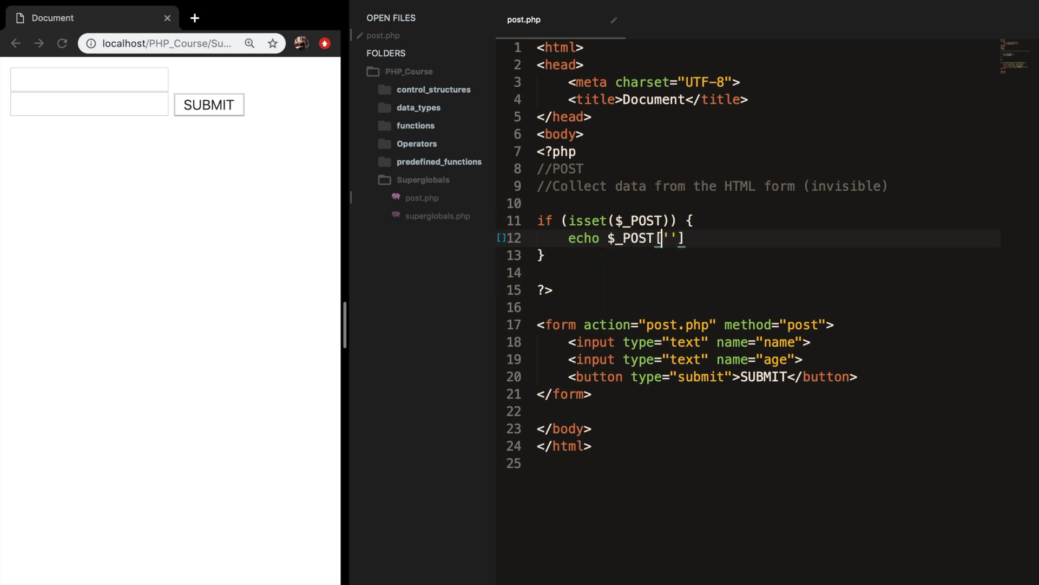
text(name)
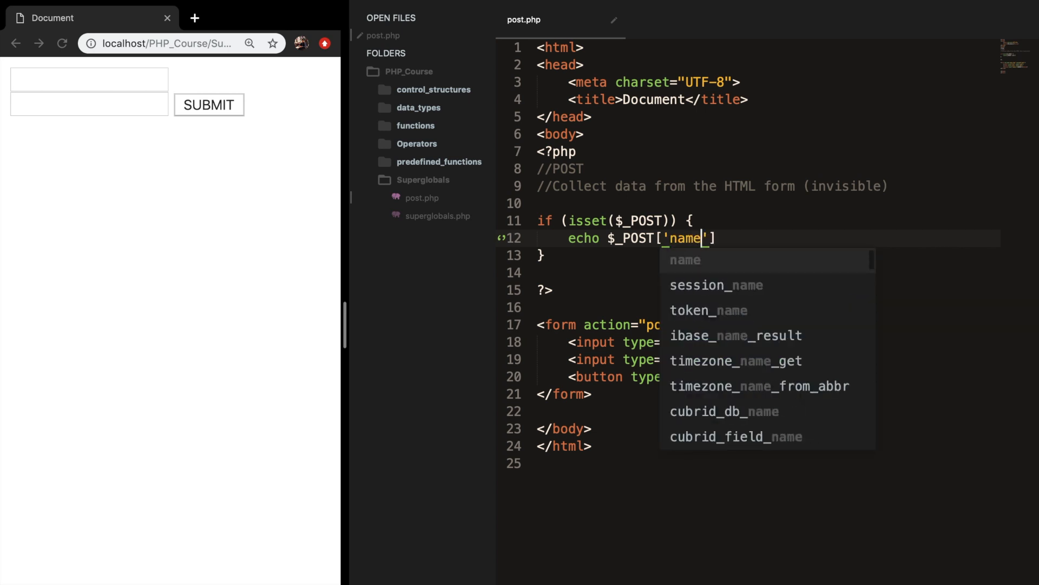
text(. " ")
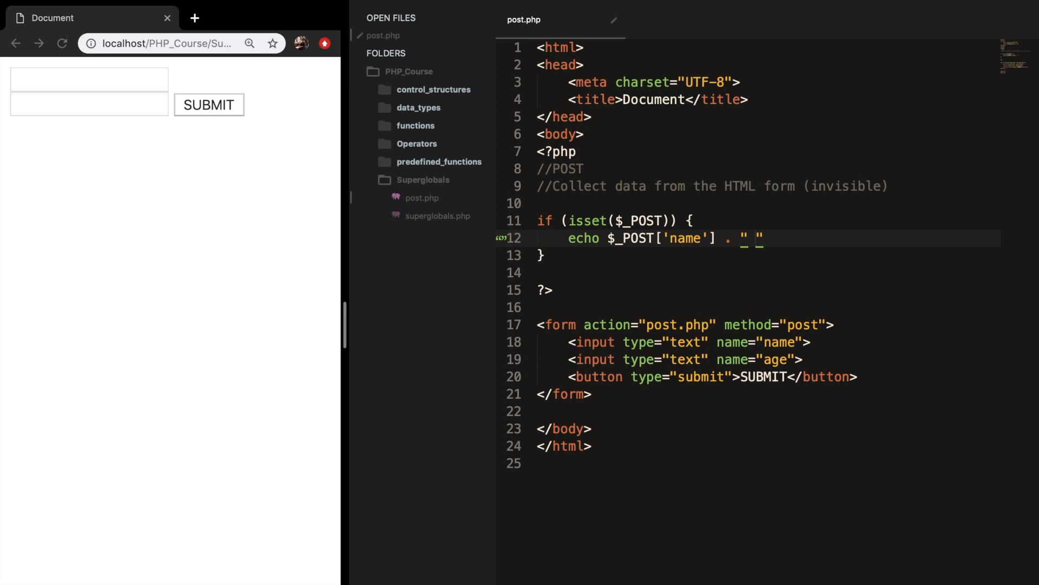
text(, your form is submitted)
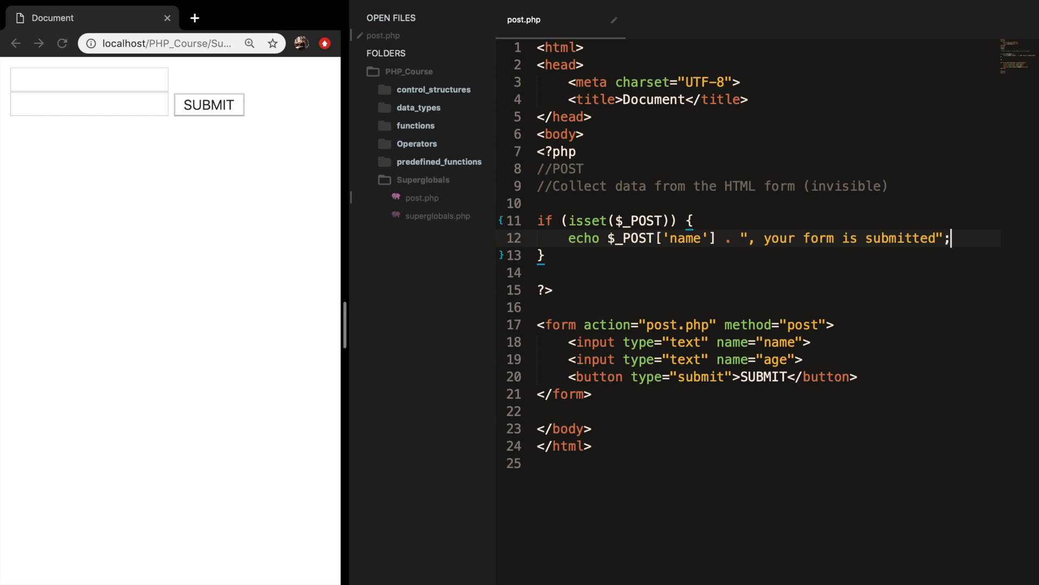
Step: Submit the form with name Dary and highlight the echoed "Dary, your form is submitted"
click(89, 80)
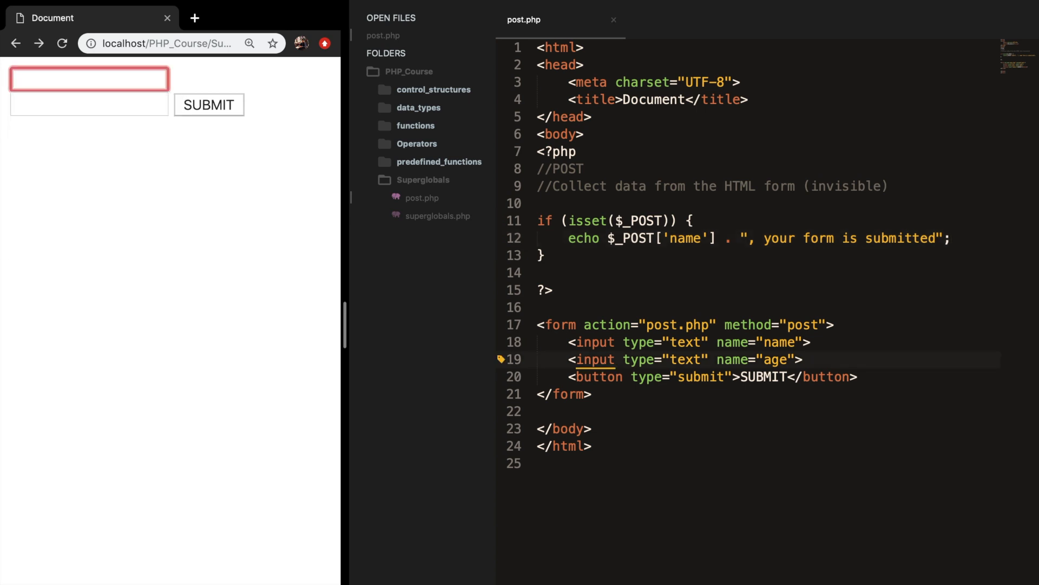
text(Dary)
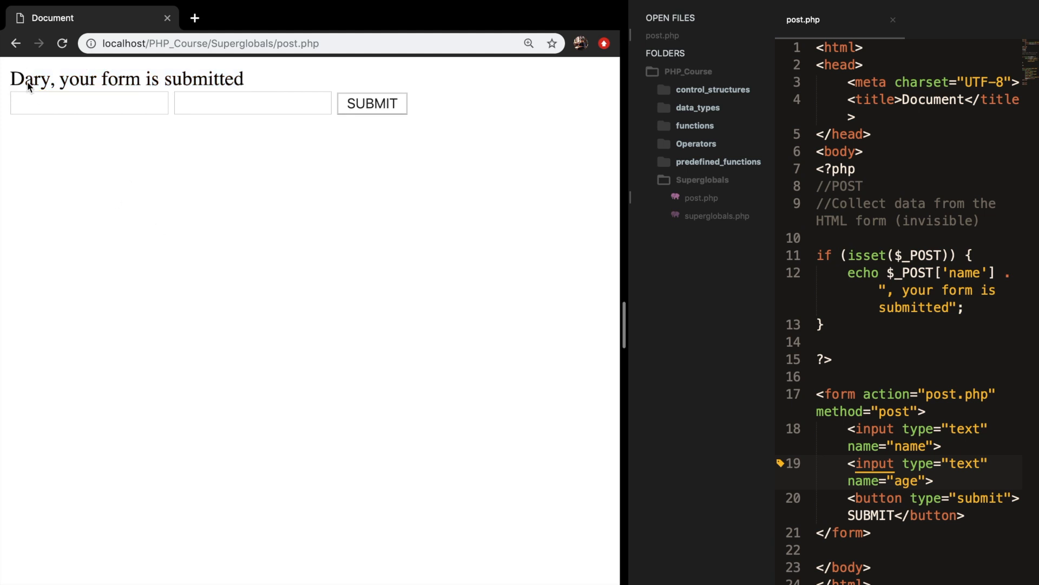
double_click(31, 79)
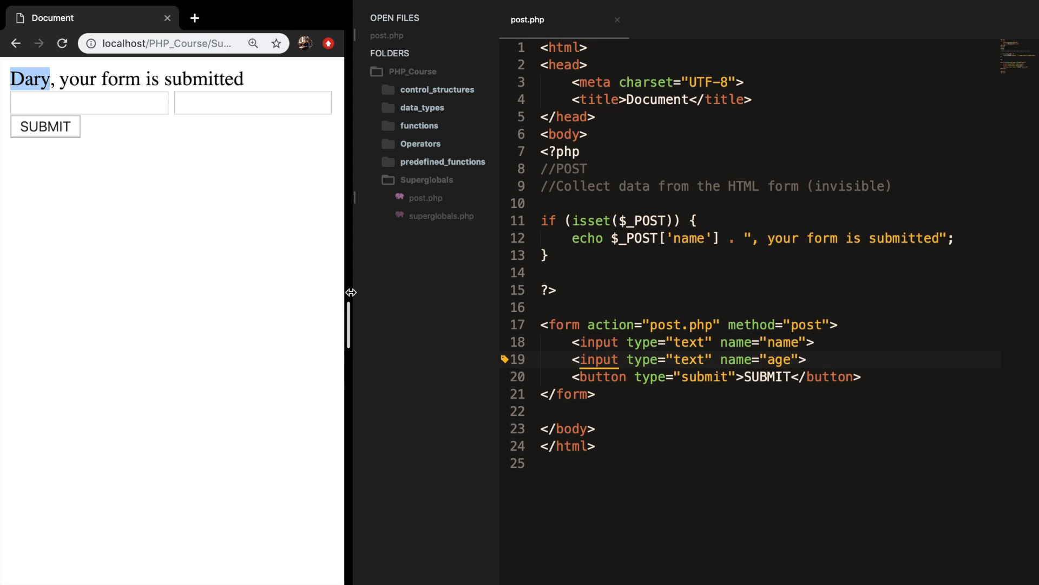
Step: Add print_r($_POST); on a new line after the if block
click(646, 273)
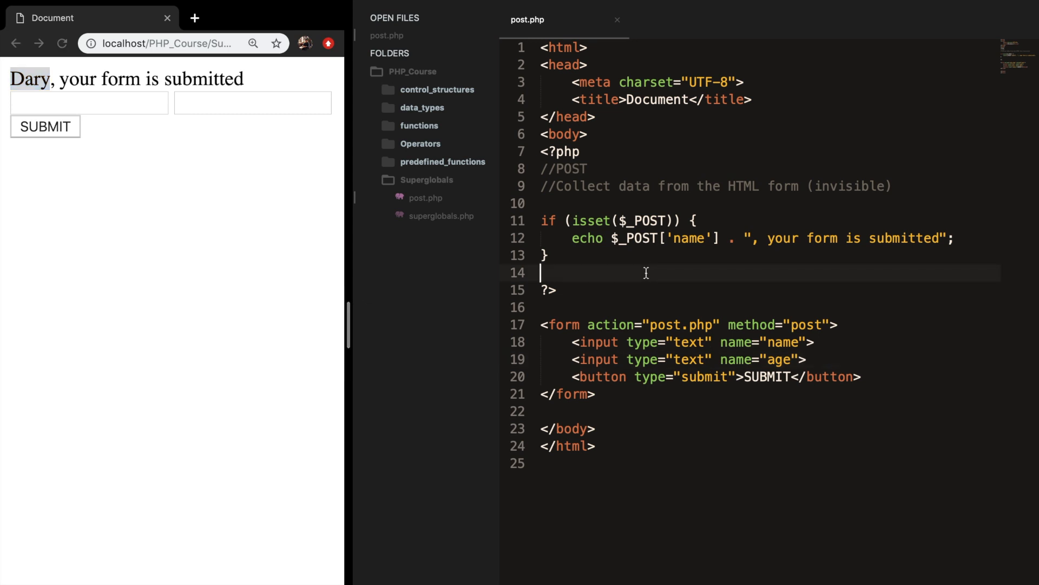
key(Enter)
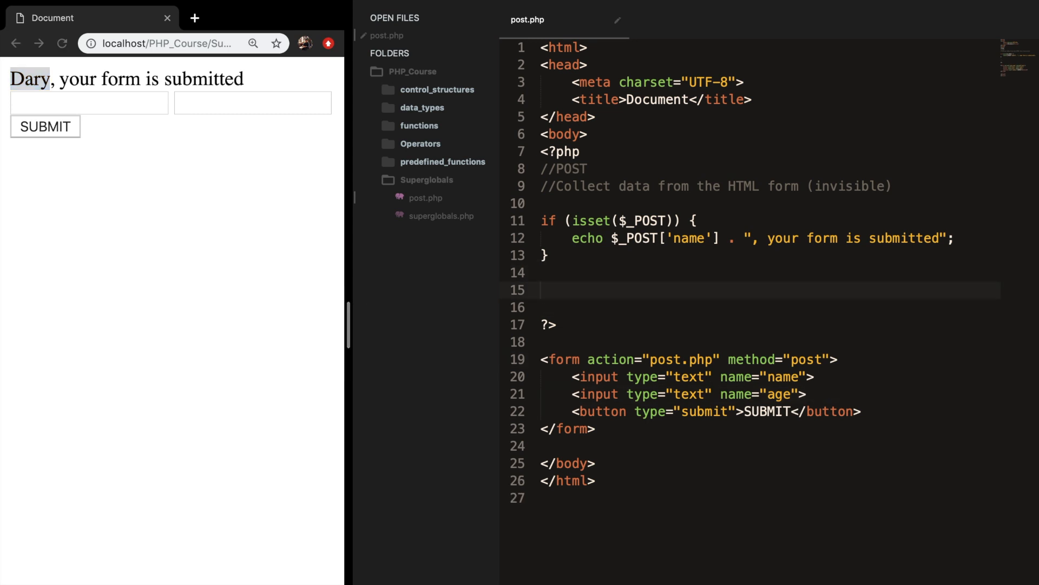
text(print_r()
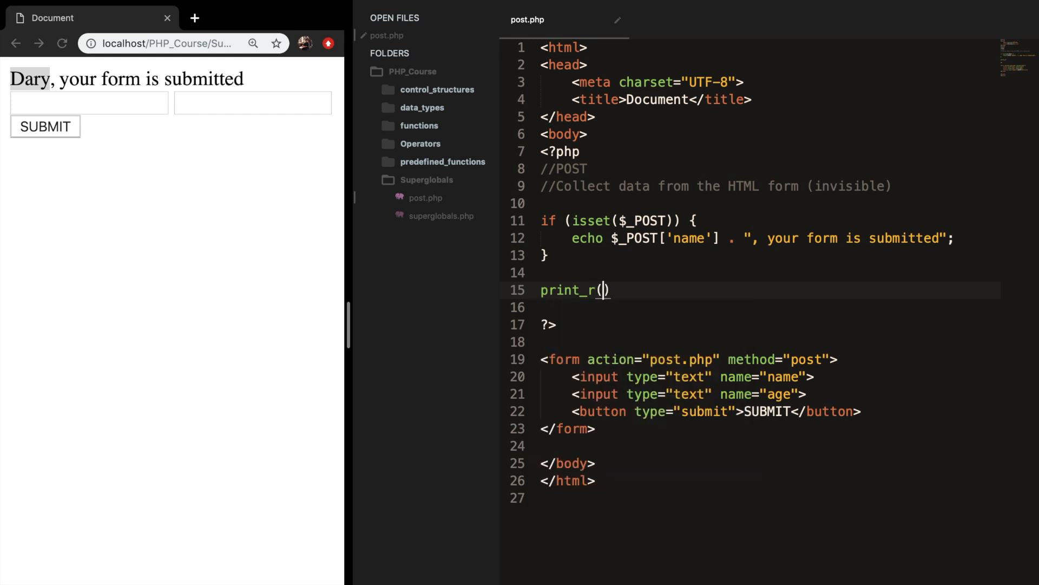
text(;)
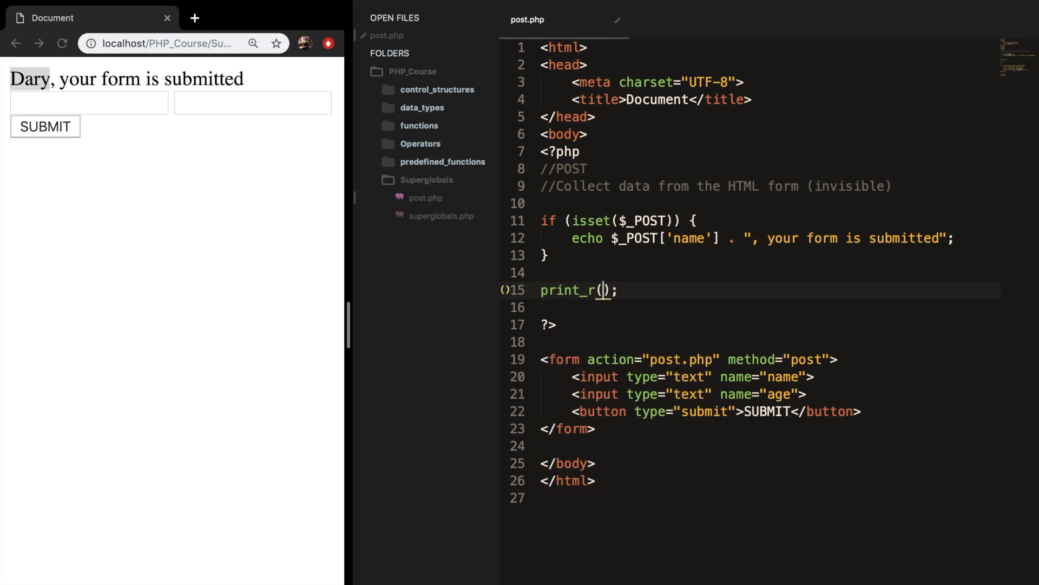
text($_POST)
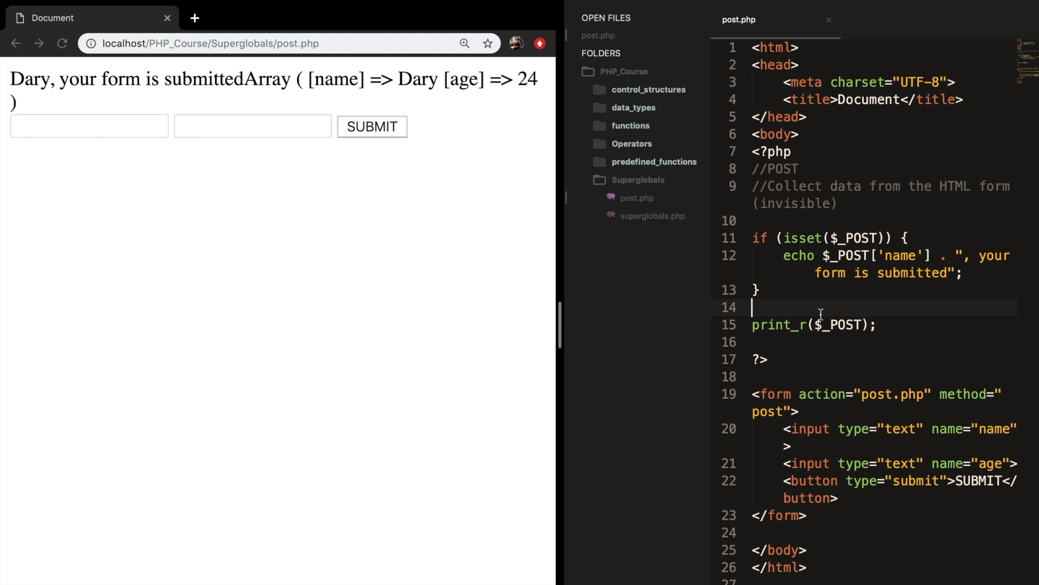
Step: Add echo"<br>"; before print_r and widen the editor beside the browser
text(echo"<br>";)
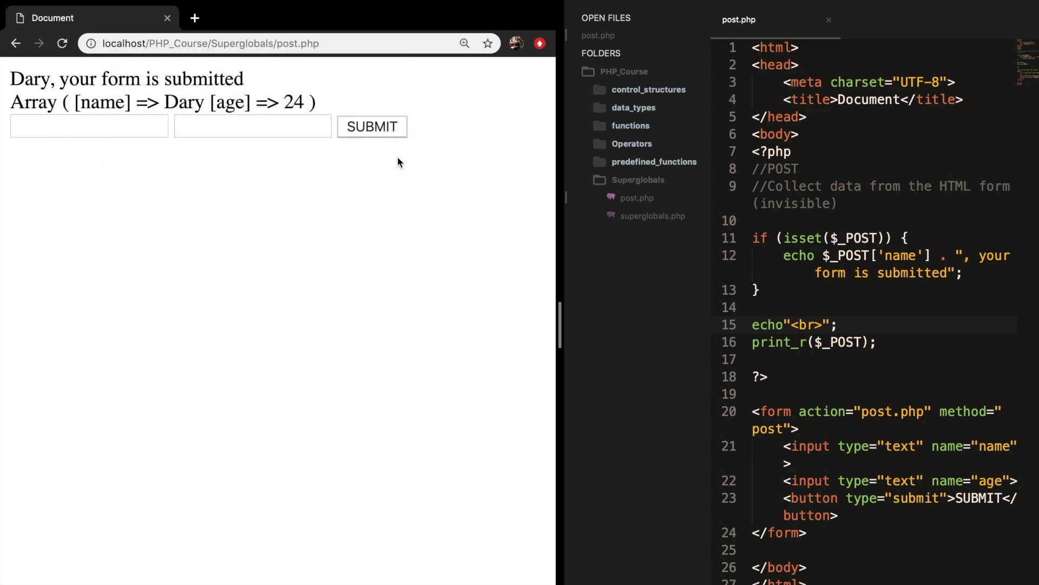
drag(18, 102, 317, 102)
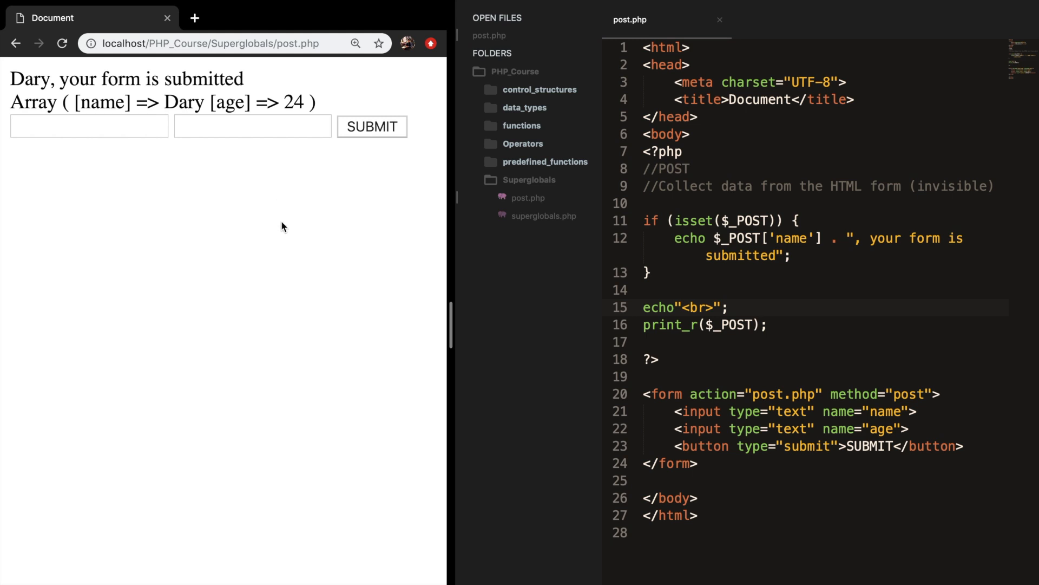
mouse_move(283, 219)
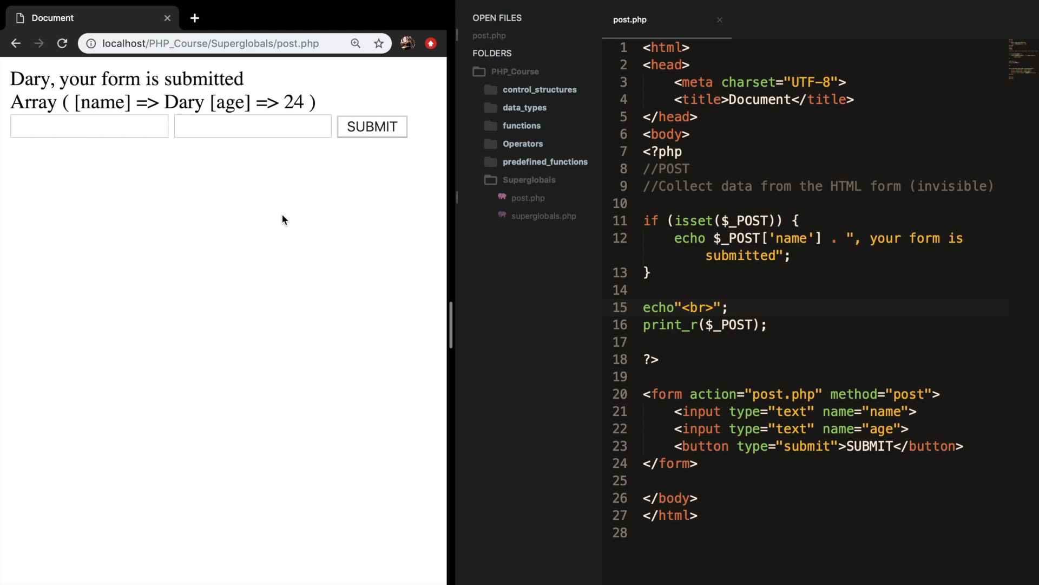
mouse_move(282, 199)
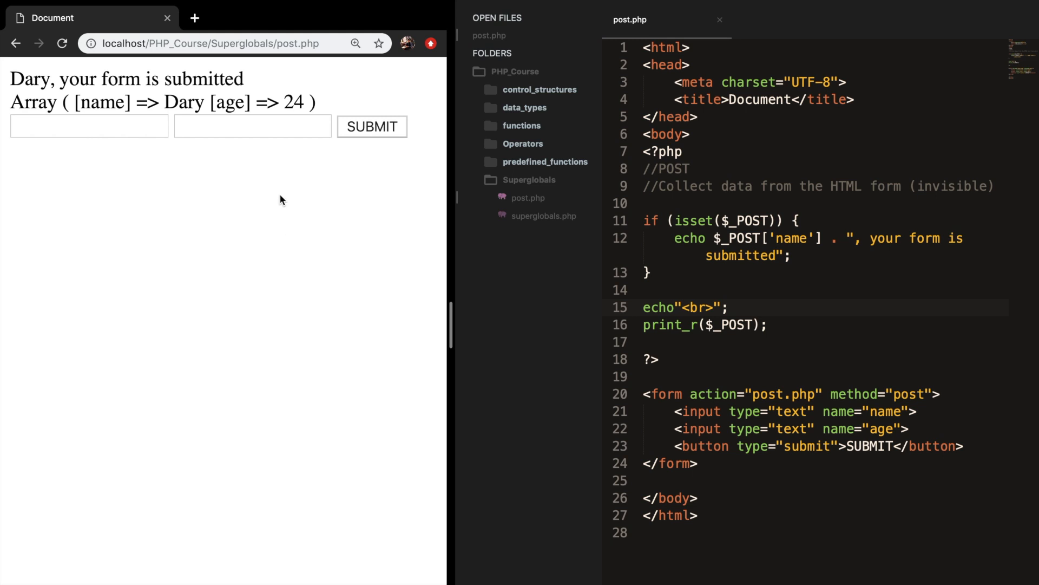